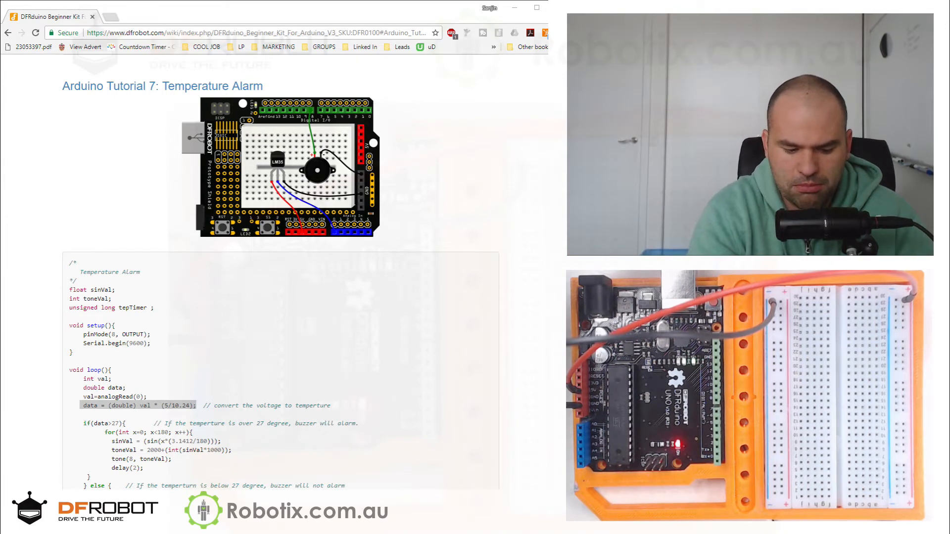
mouse_move(297, 193)
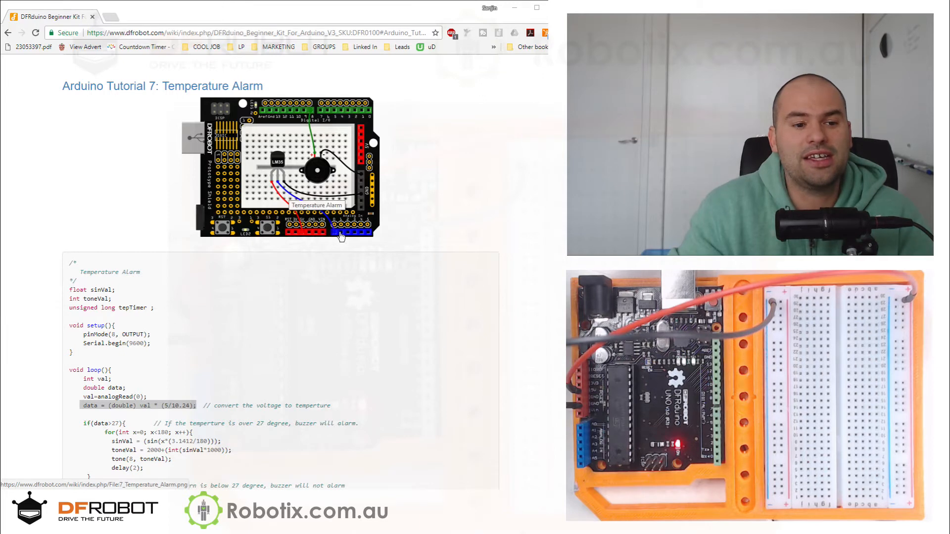
mouse_move(361, 201)
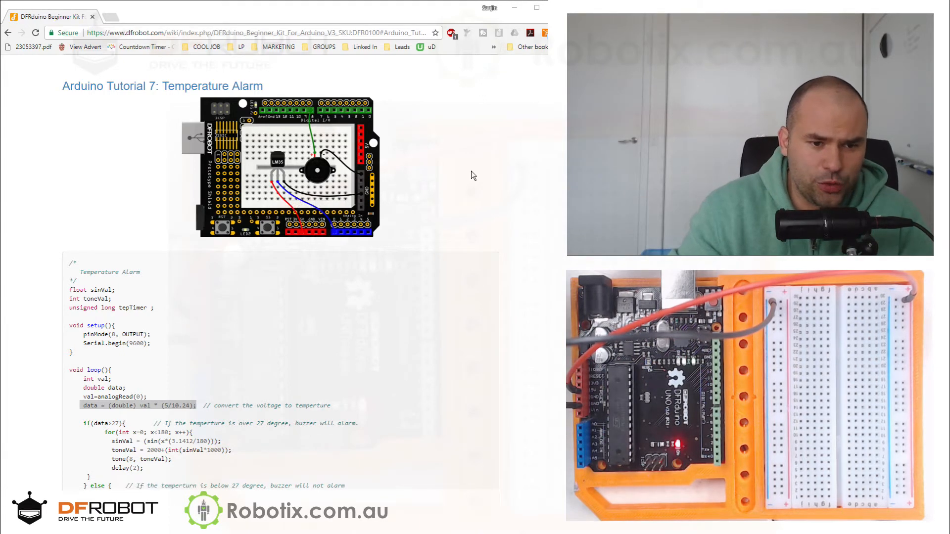
Step: Scroll the Tutorial 7 page to the full Temperature Alarm code and select within the voltage-to-temperature line
scroll(down, 3)
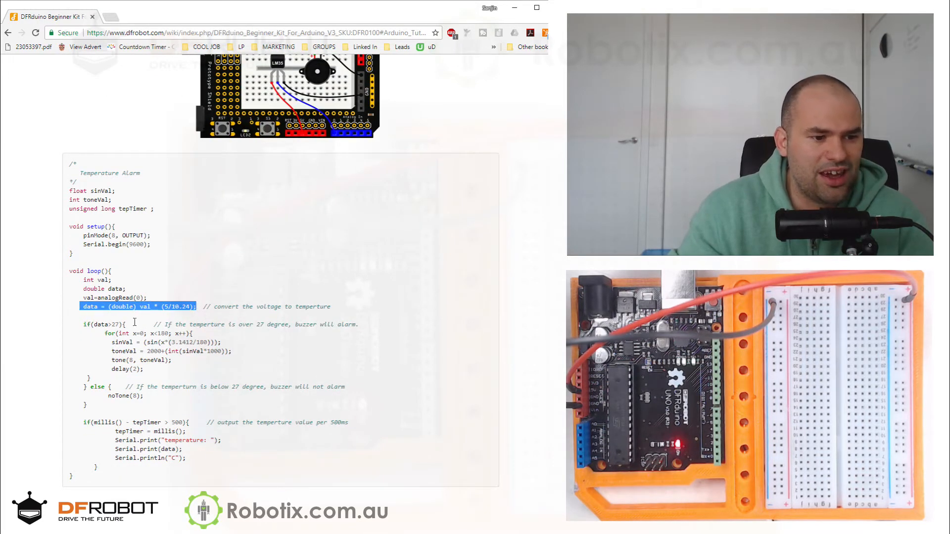
click(169, 306)
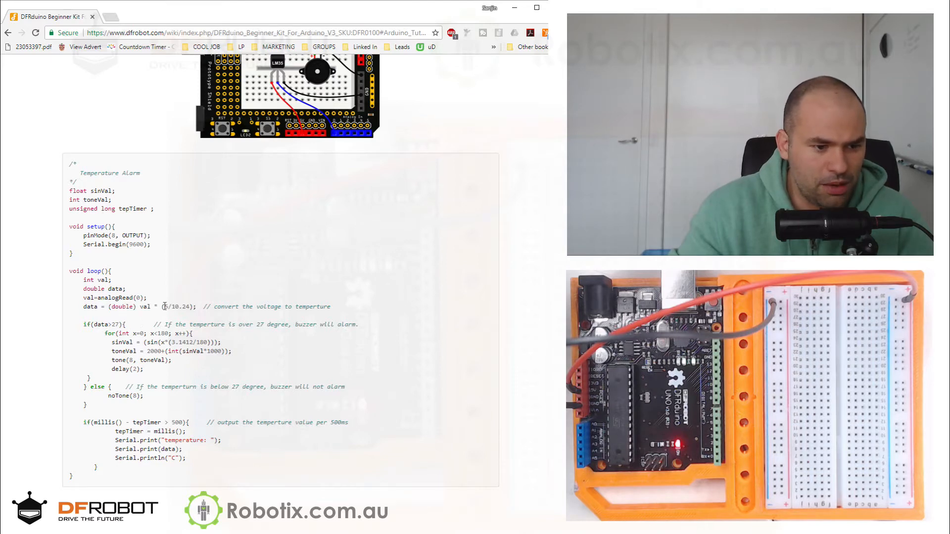
double_click(176, 307)
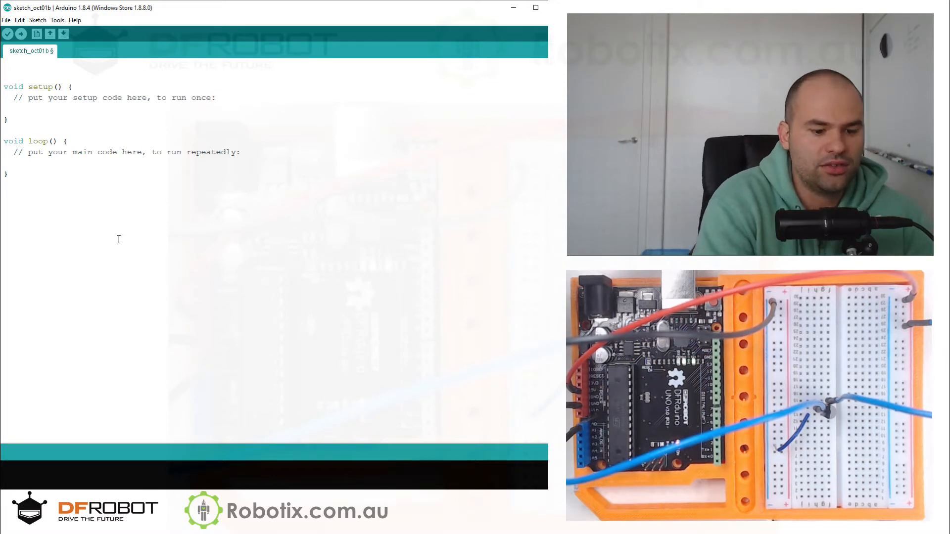
Step: Declare int reading = 0 and set pinMode(A0, INPUT) in setup()
text(int)
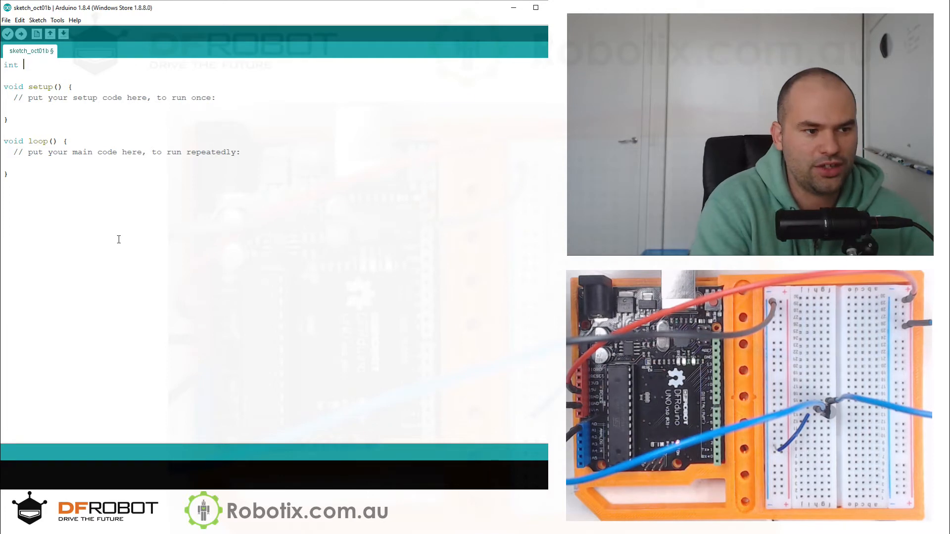
text(reading)
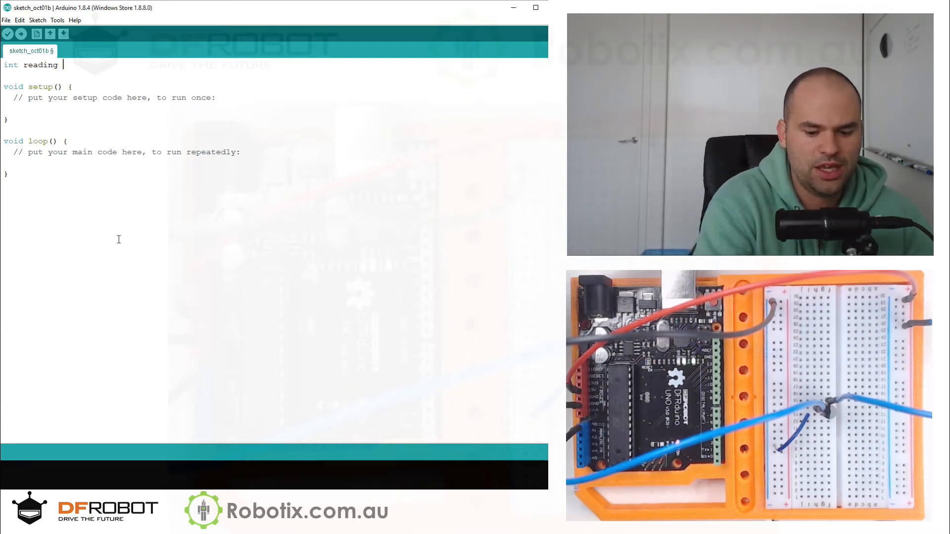
text(= 0;)
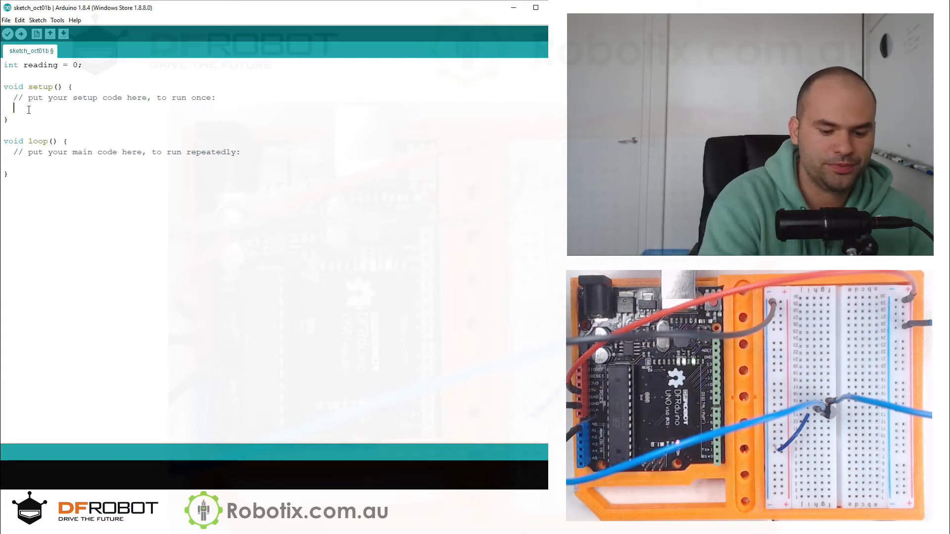
text(pinMode()
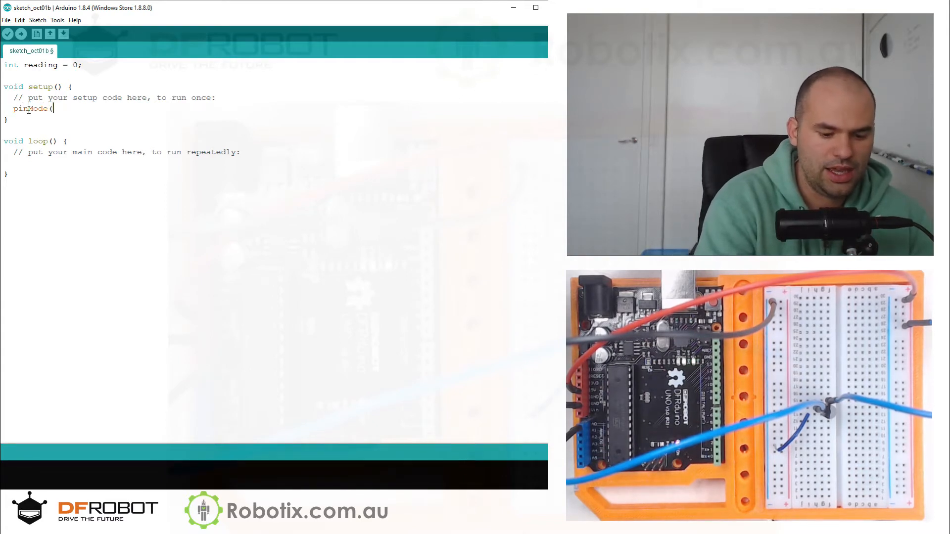
text(A0, I)
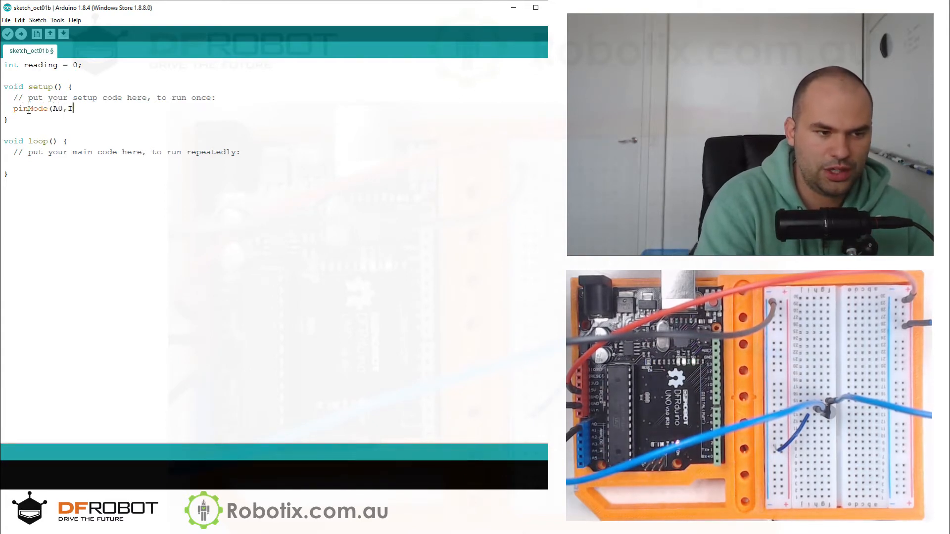
text(NPUT);)
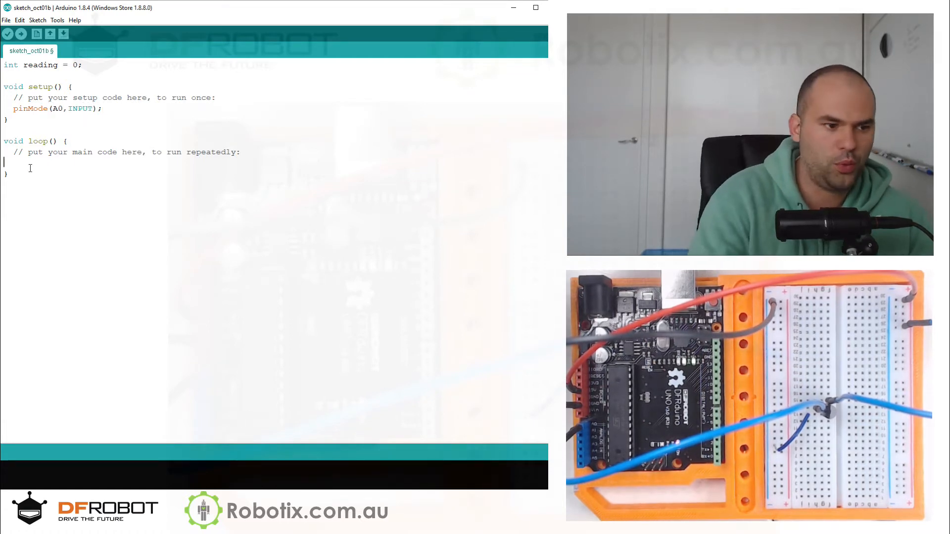
Step: In loop(), read analogRead(A0) into reading and Serial.println(reading)
text(reading)
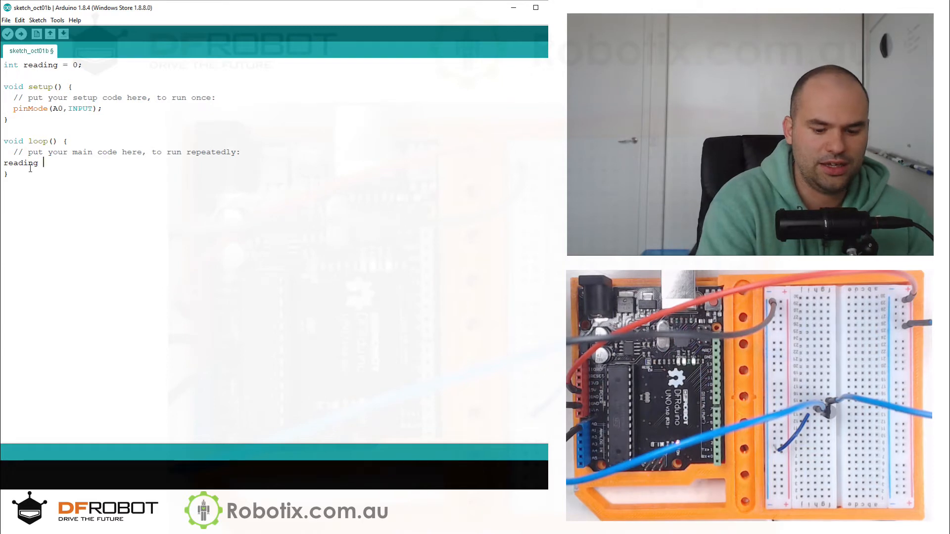
text(= analogREad()
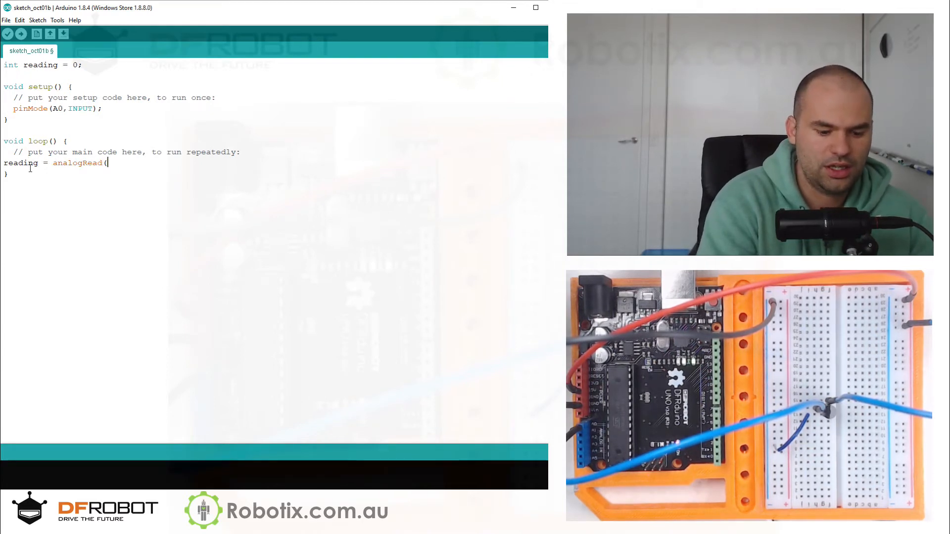
text(A0);)
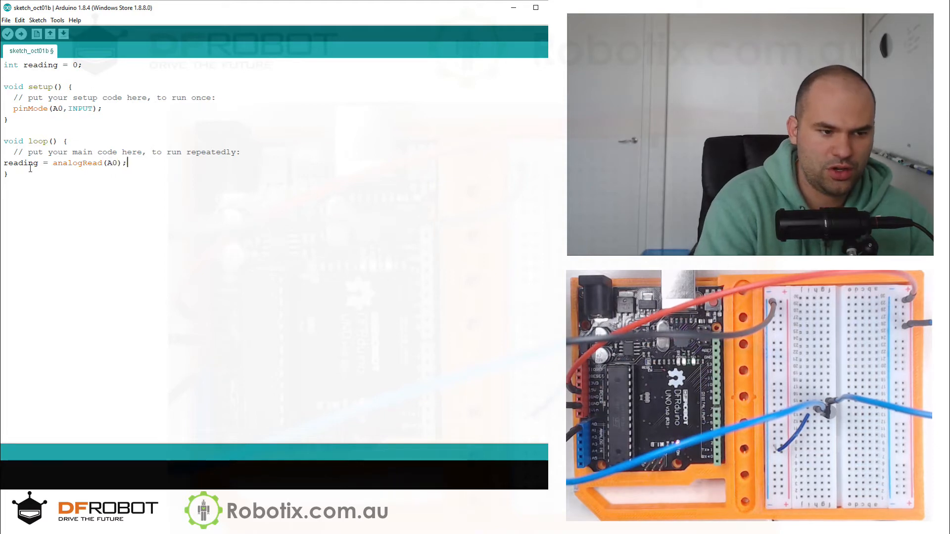
text(Serial.println)
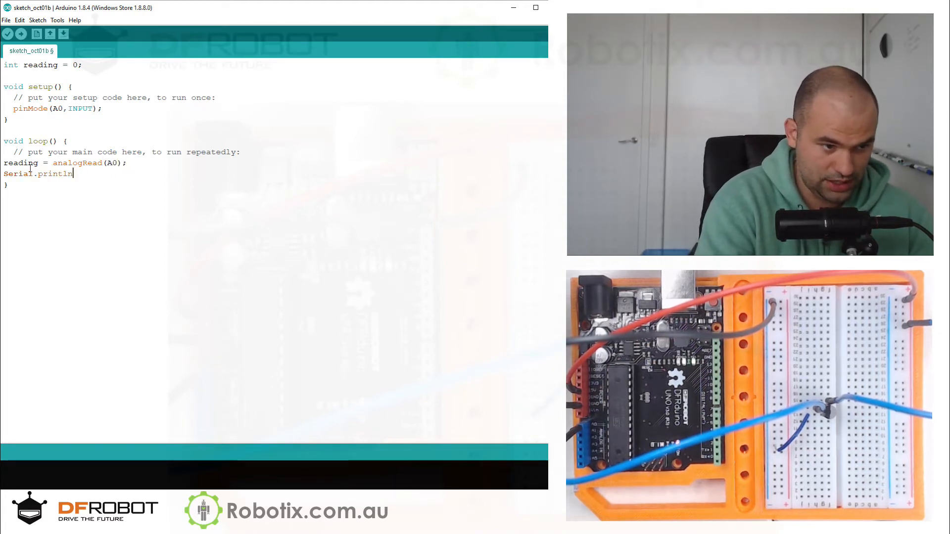
text((reading);)
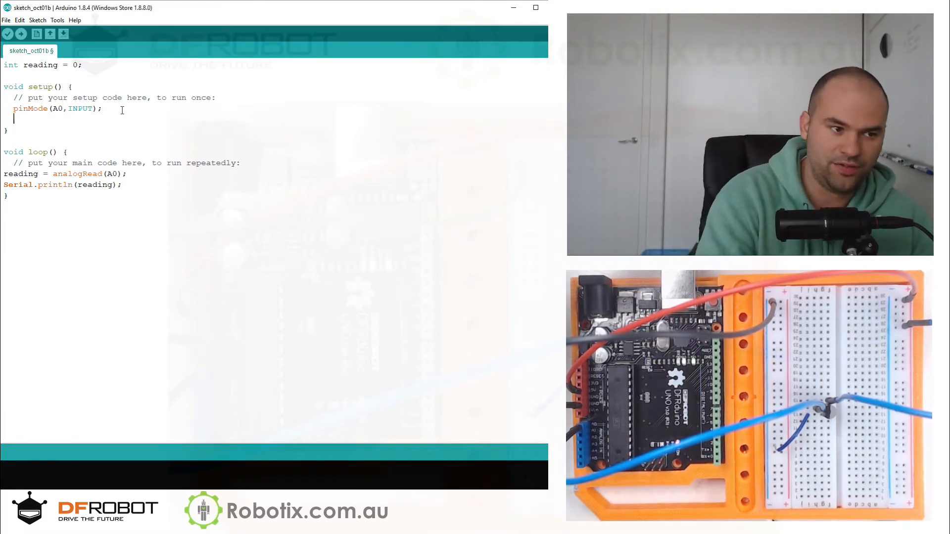
Step: Add Serial.begin() in setup() and a delay(50) in loop()
text(Serial.)
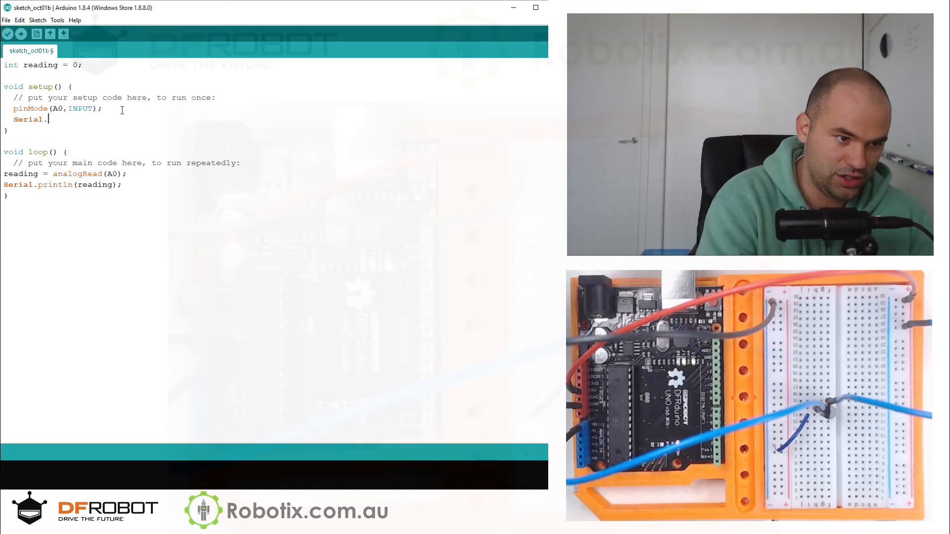
text(begin(9600)
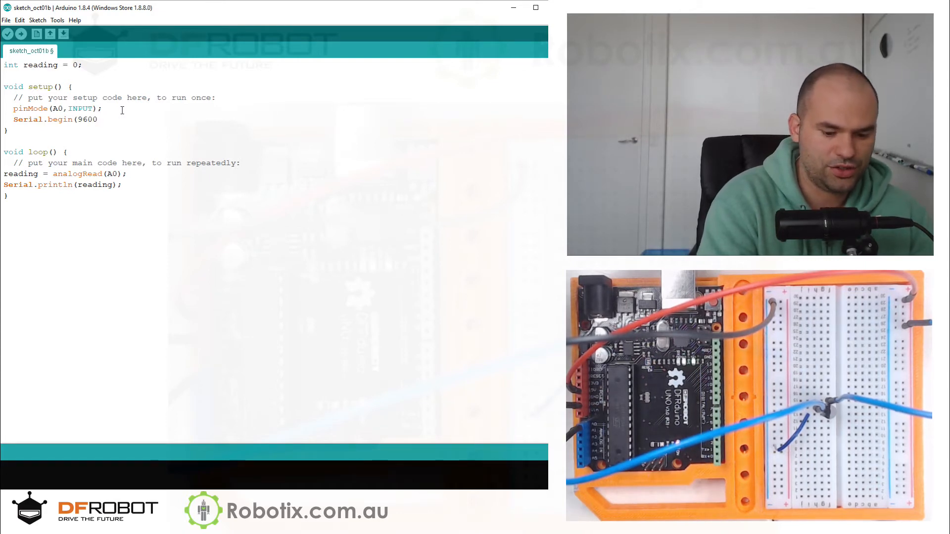
text(;)
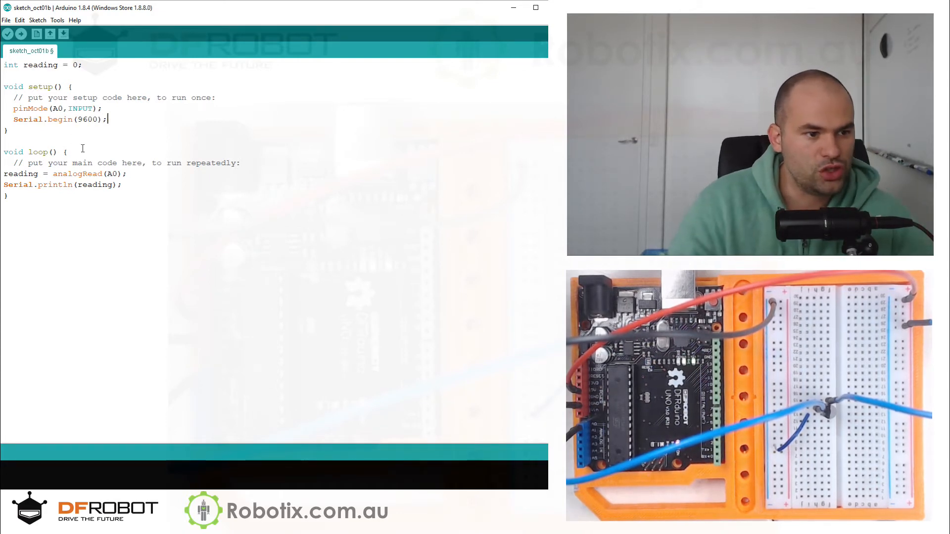
text(dela)
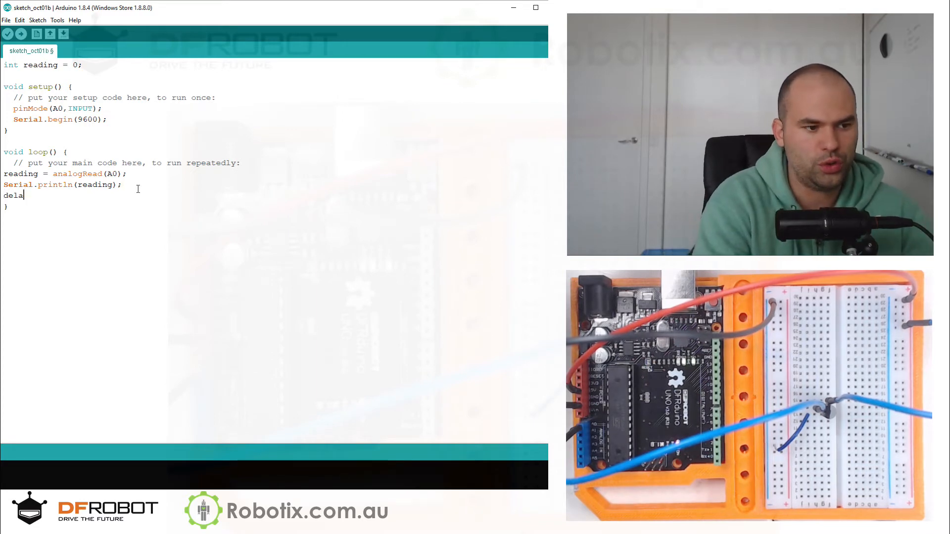
text(y()
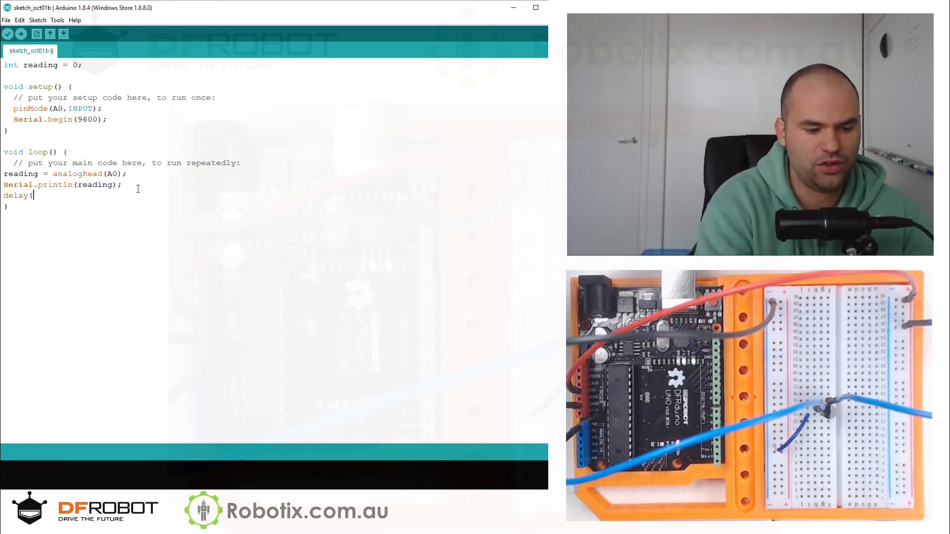
text(50);)
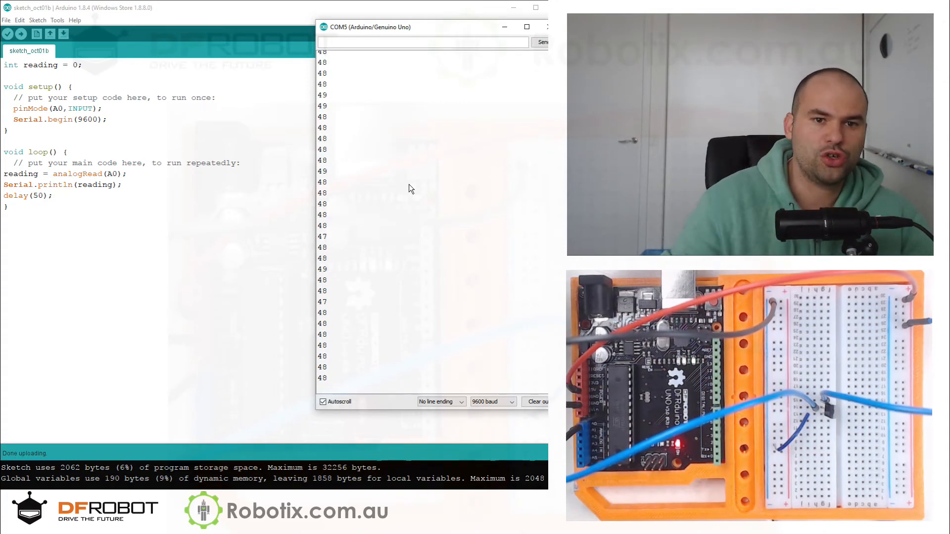
Step: Close the serial monitor after viewing the raw A0 readings streaming at 9600 baud
click(544, 26)
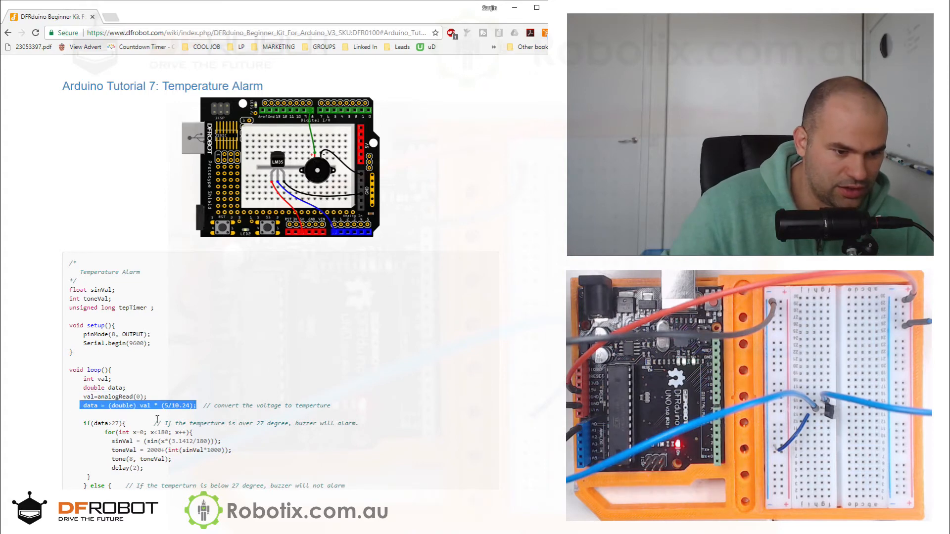
mouse_move(195, 398)
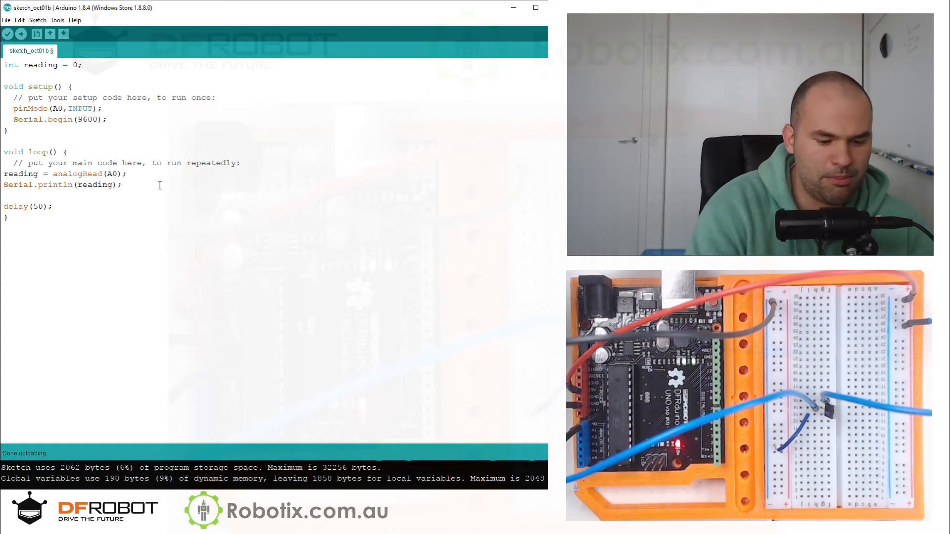
Step: Write the *(5/10.24) conversion factor and declare double temp = 0
text(*(5/10.24);)
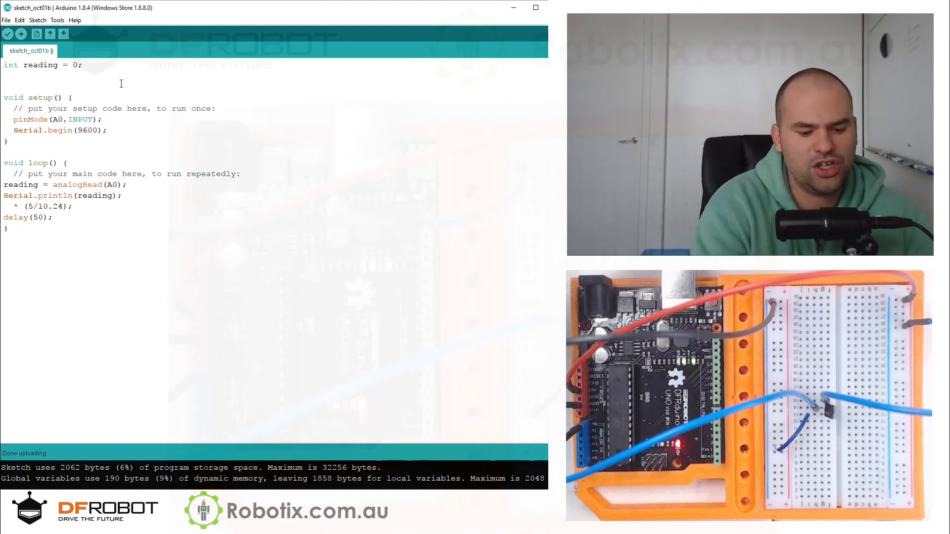
text(double)
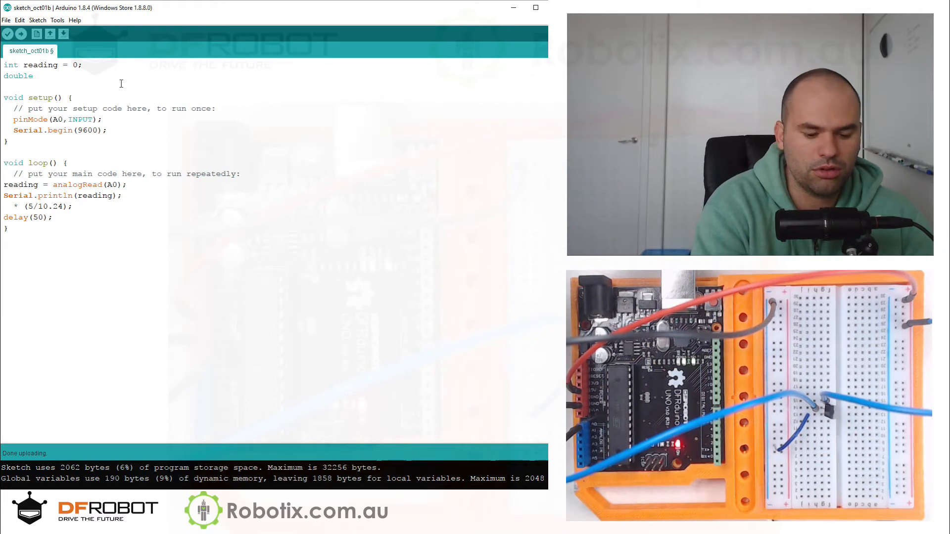
text(temp)
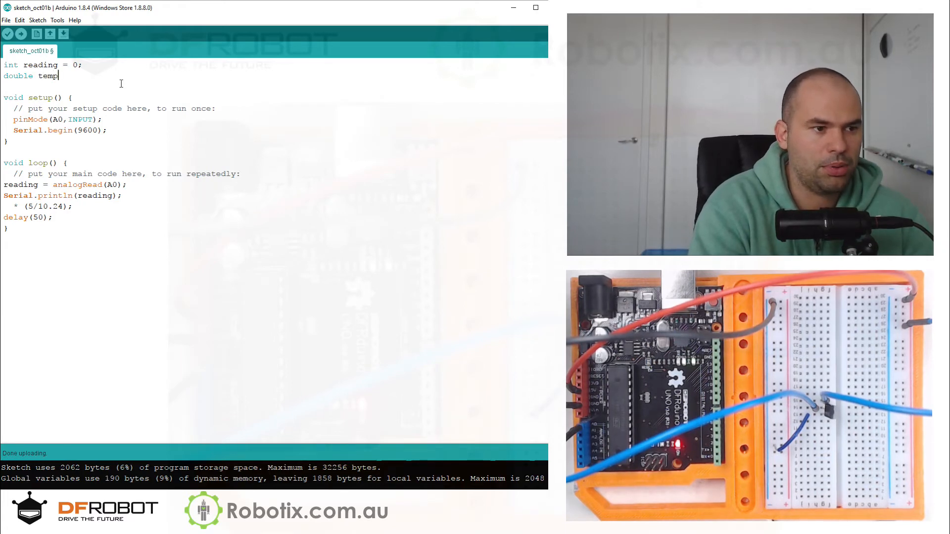
text(= 0;)
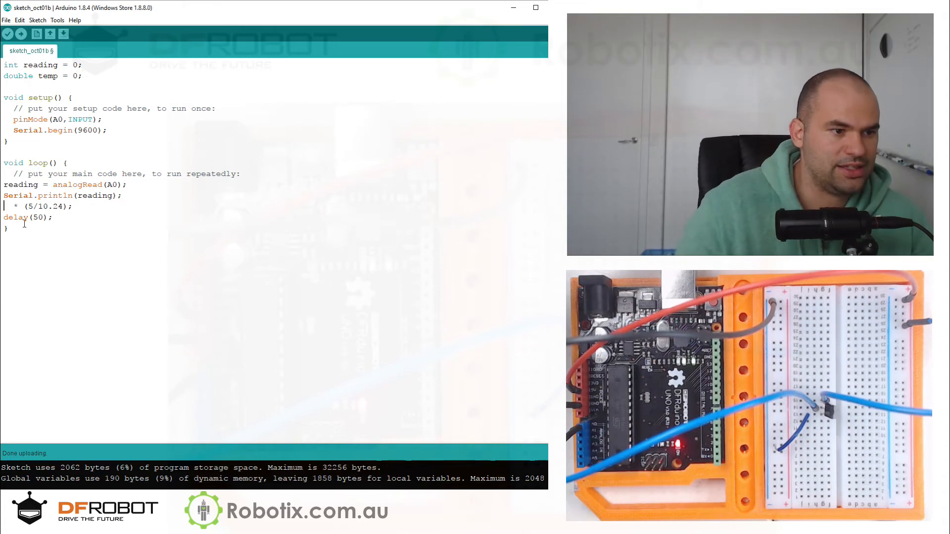
Step: Add temp = reading conversion in loop() followed by a second Serial.println(reading) line
text(temp)
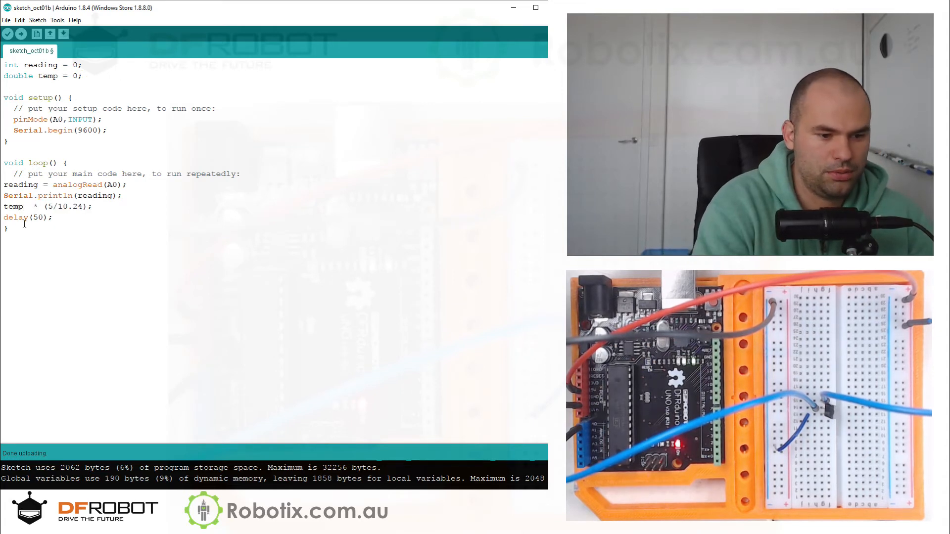
text(=)
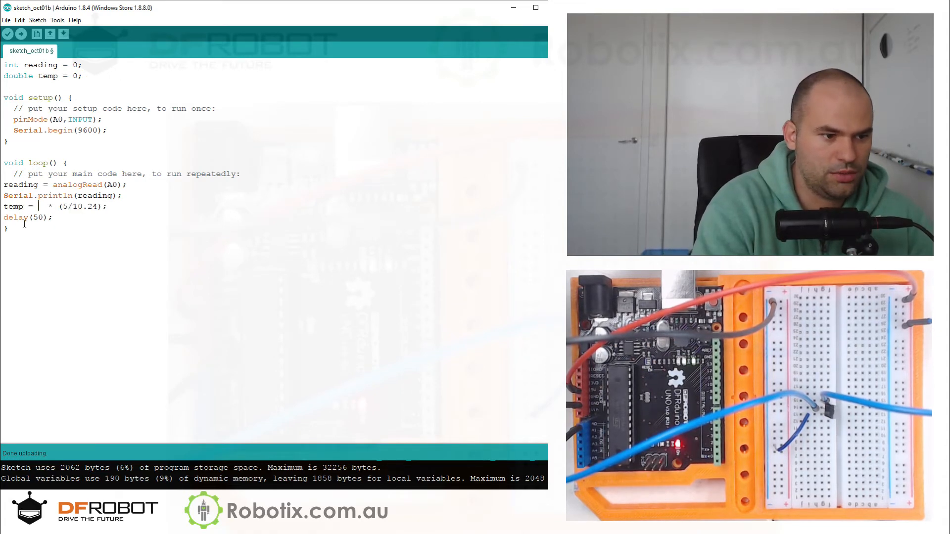
text(r)
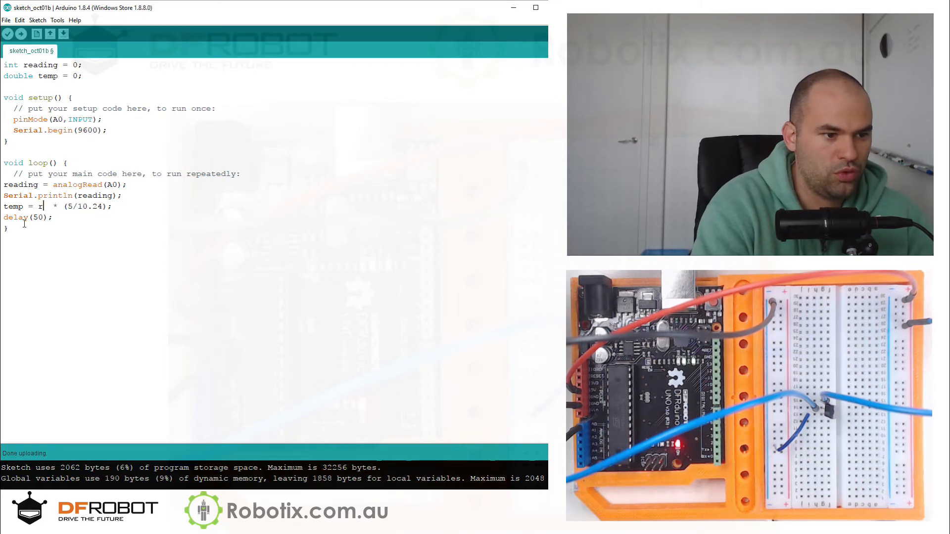
text(eading)
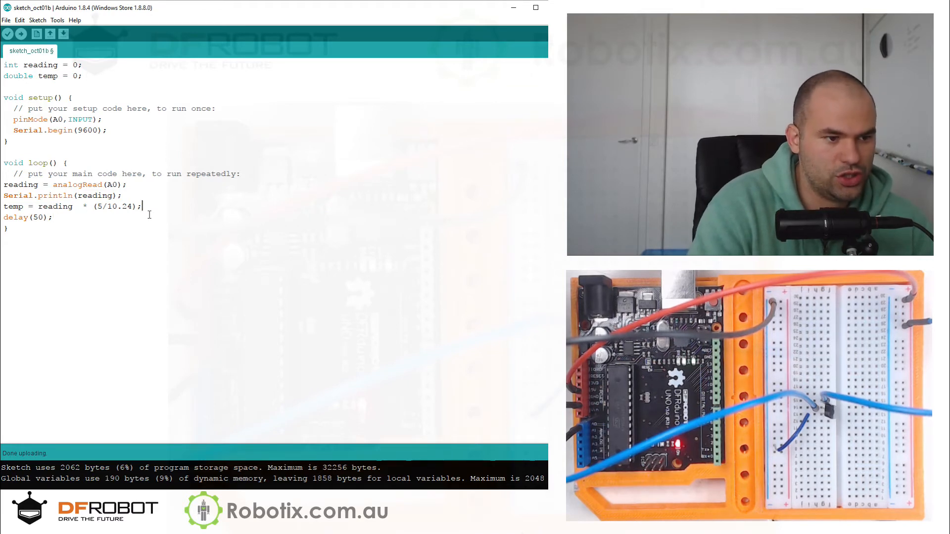
text(Serial.println(reading);)
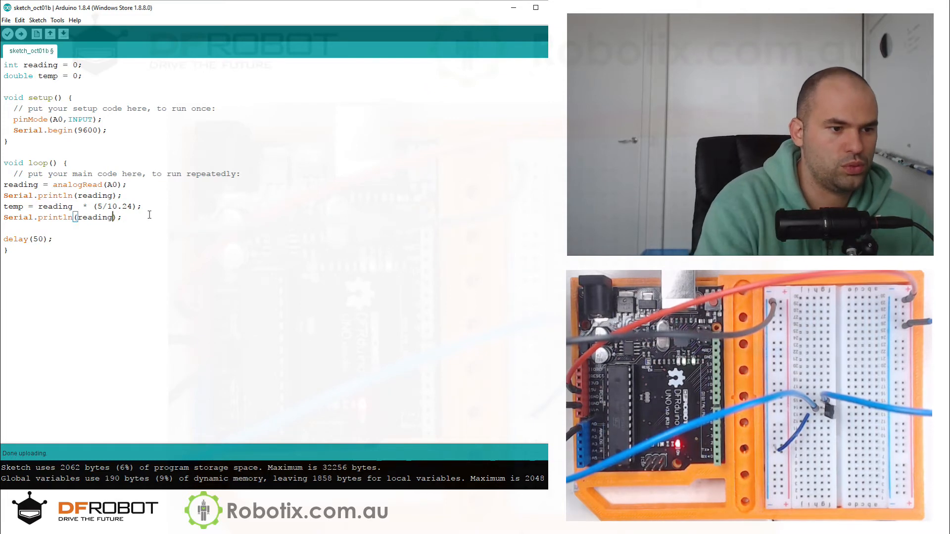
Step: Add a Serial.print("Temperature in c") label line above the temp println
text(te,)
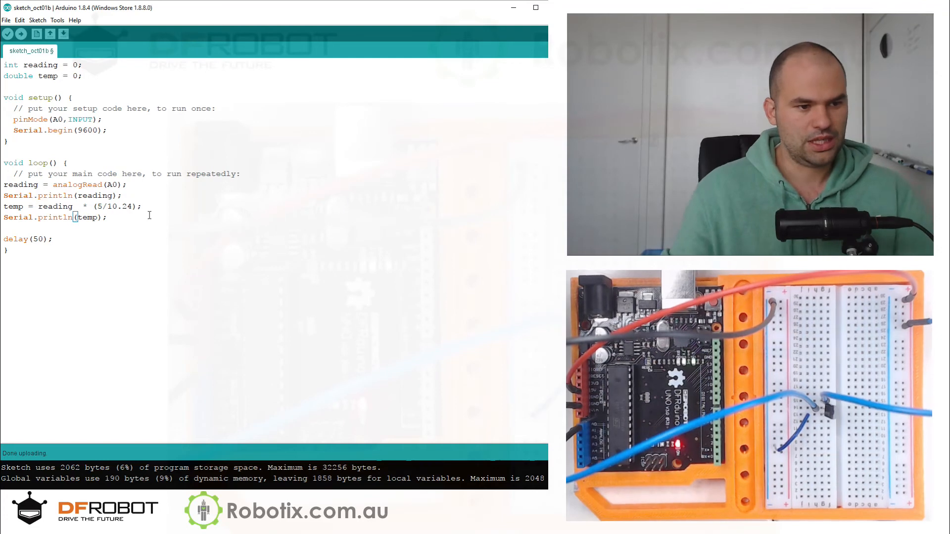
key(Enter)
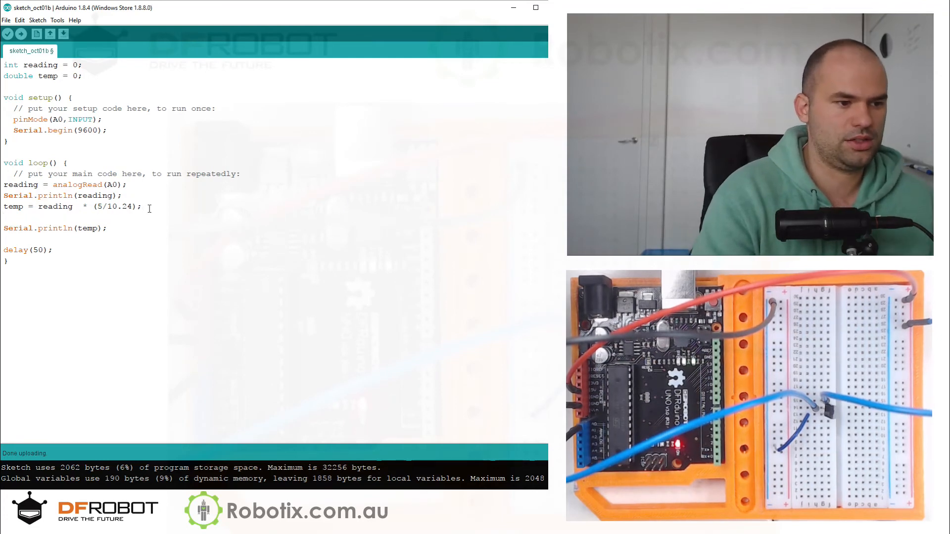
text(Serial.print)
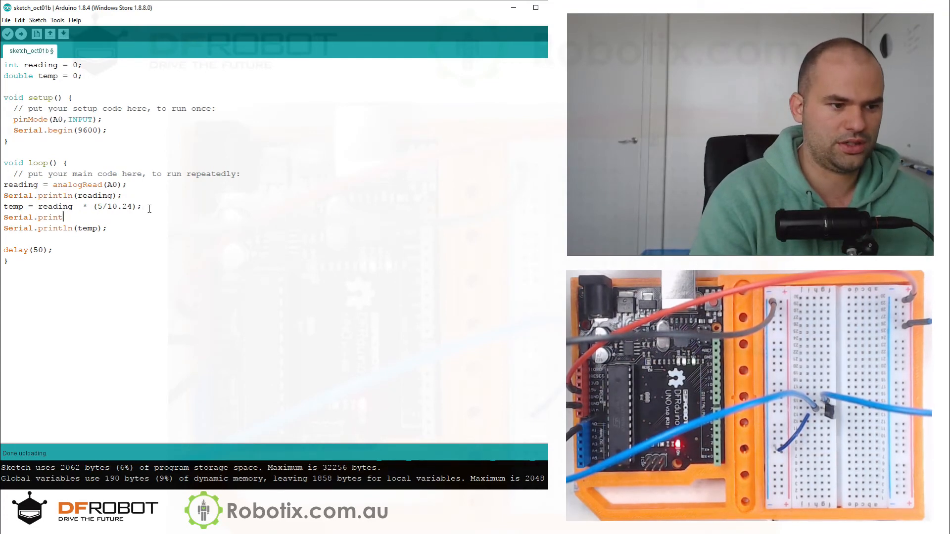
text((T)
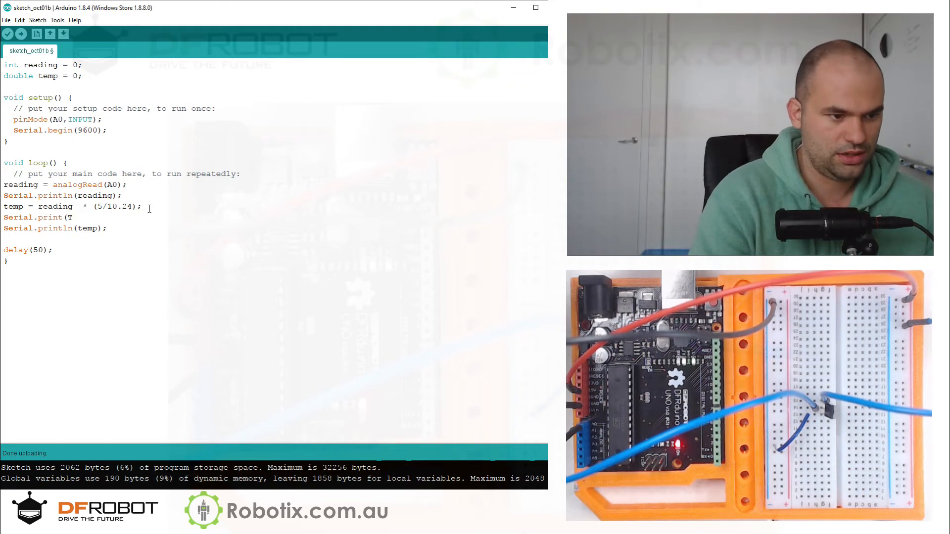
key(Backspace)
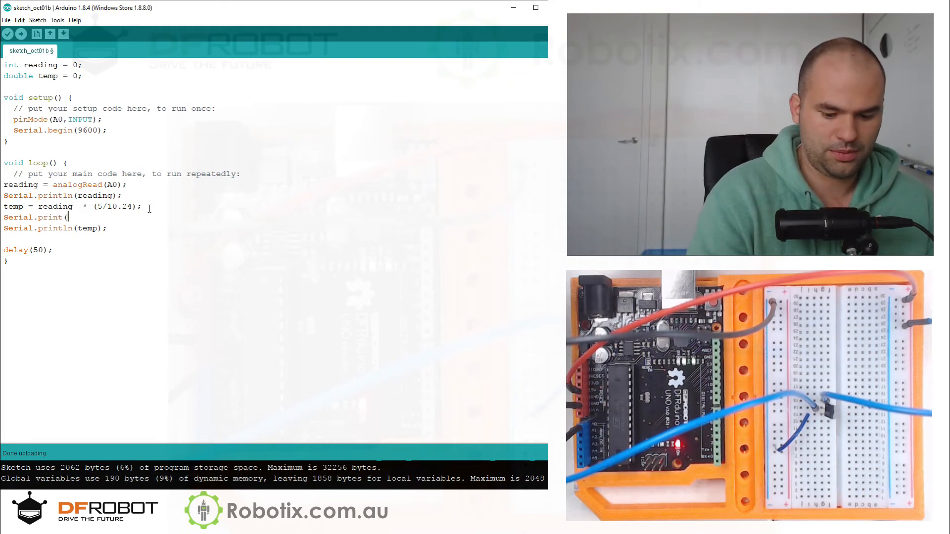
text("Tem)
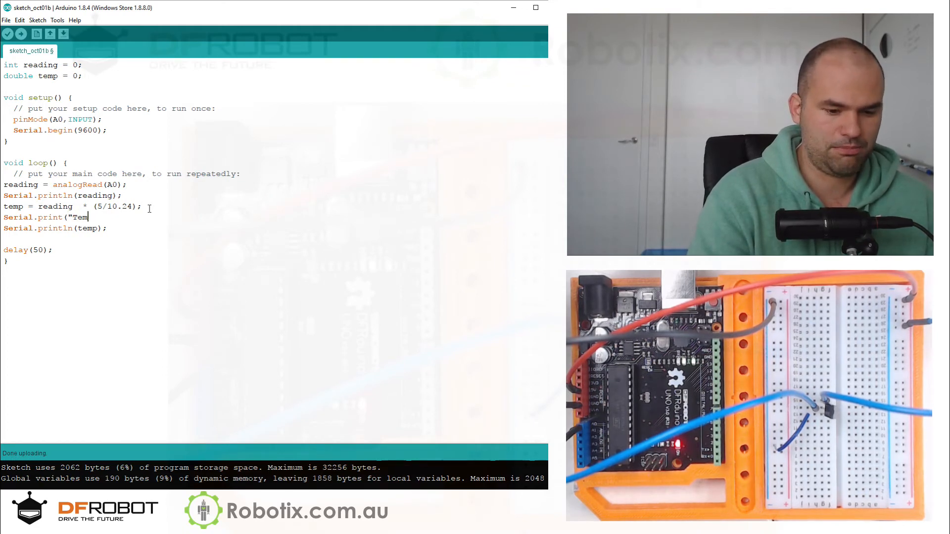
text(peratu)
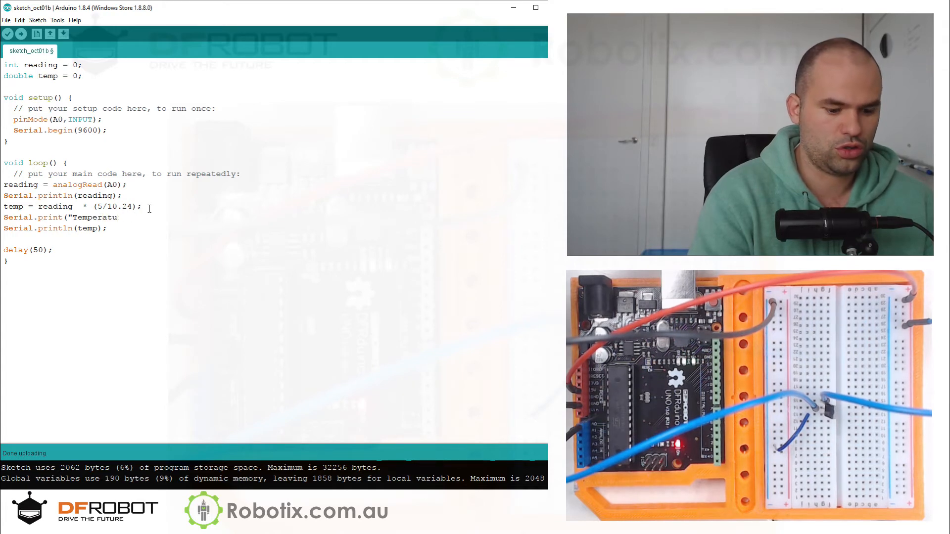
text(re in c:)
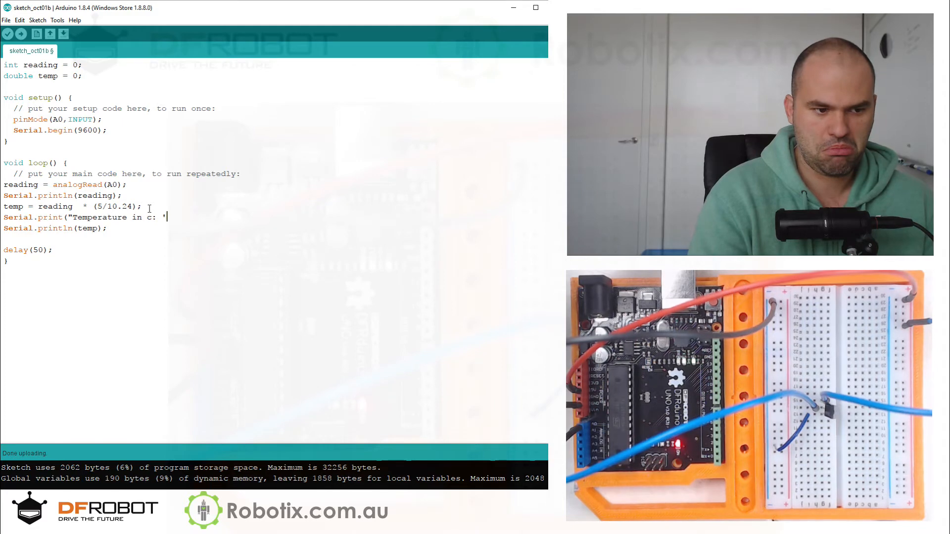
text("))
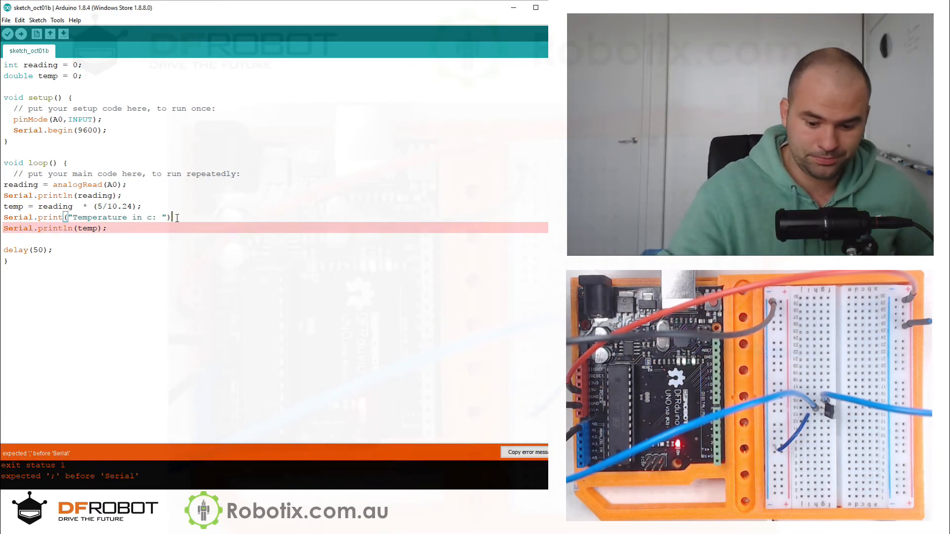
Step: Add the missing semicolon after the label print and upload the corrected sketch
text(;)
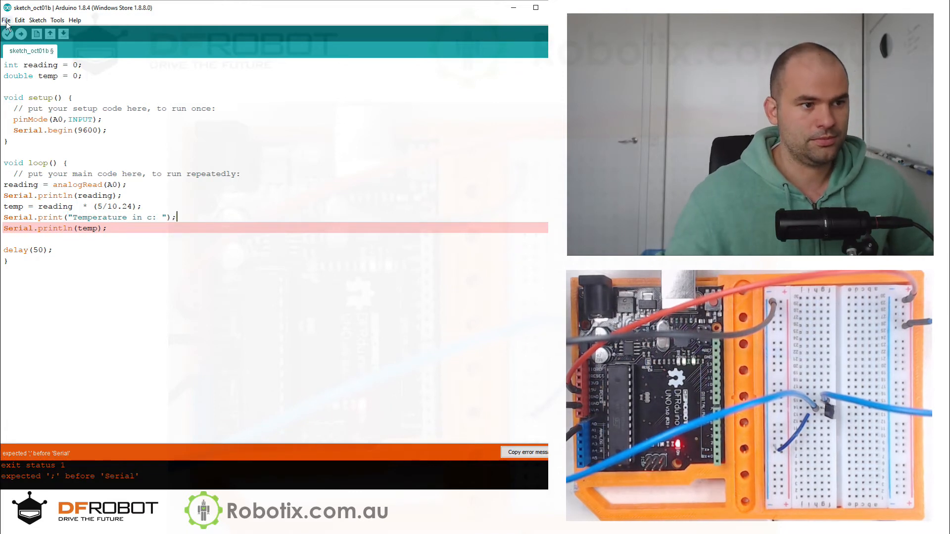
click(7, 34)
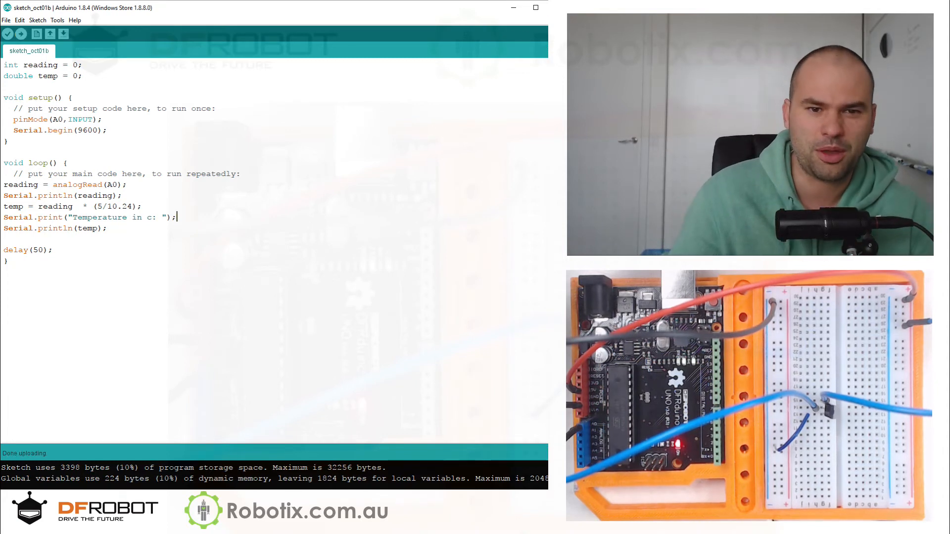
click(63, 33)
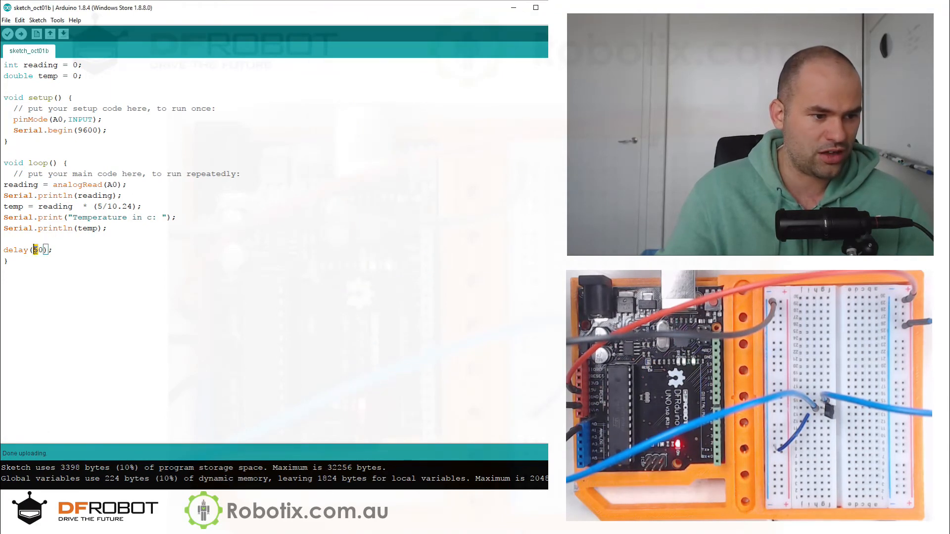
Step: Lengthen the loop delay and close the serial monitor after checking readings near 22.46 °C
text(100)
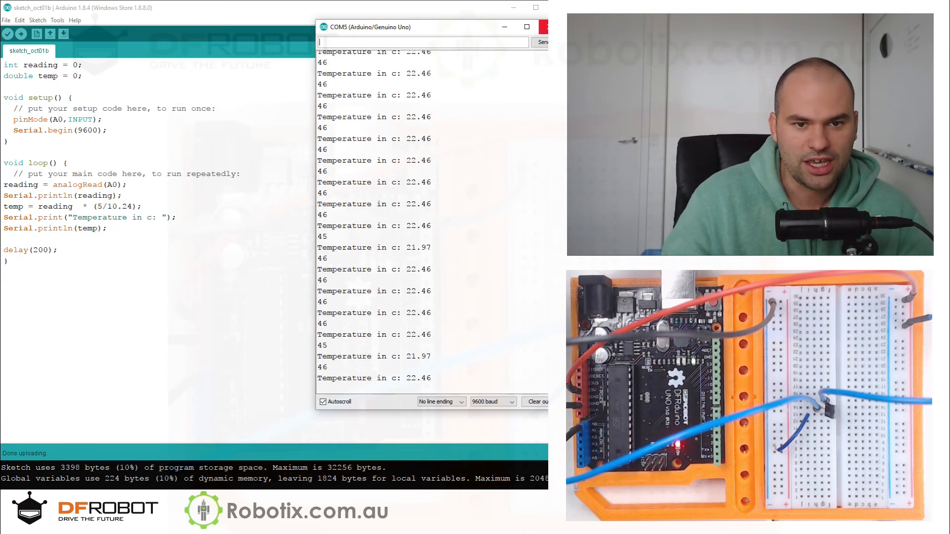
click(546, 27)
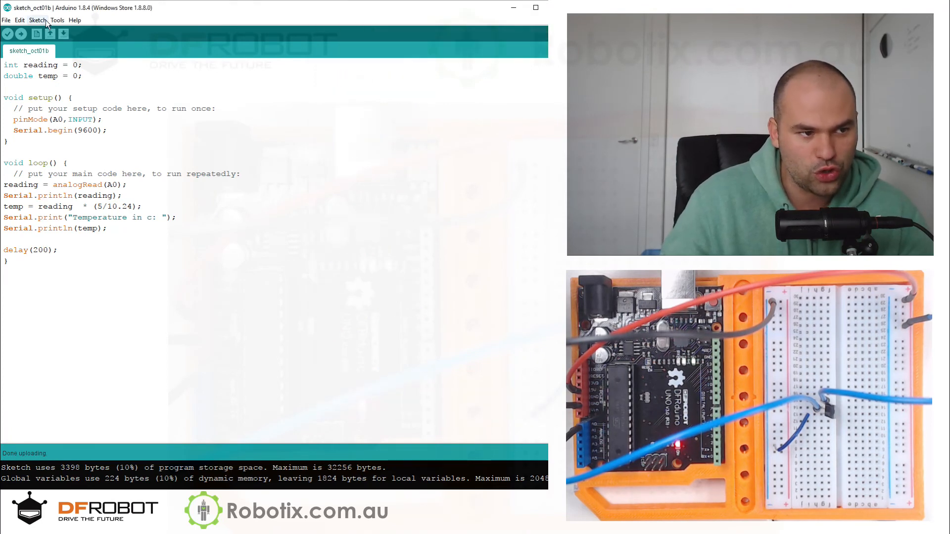
click(36, 20)
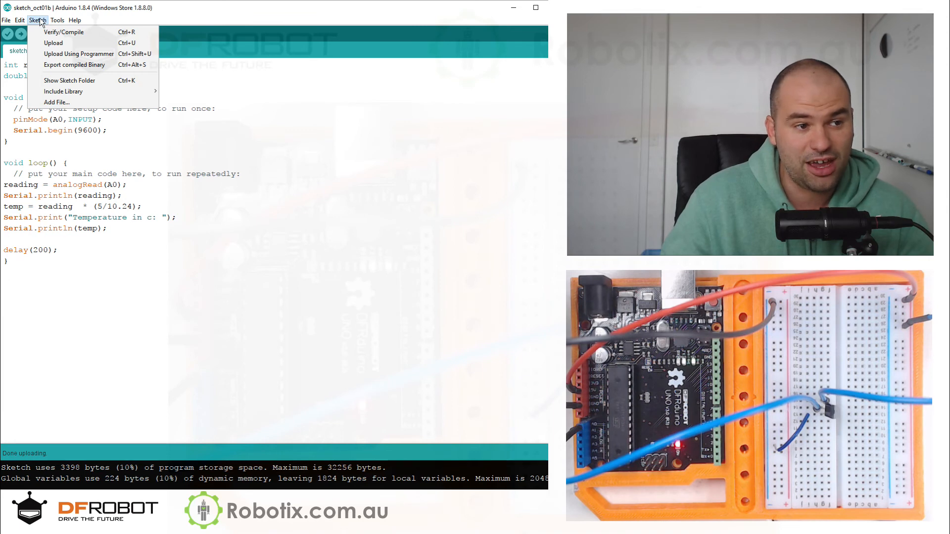
click(58, 20)
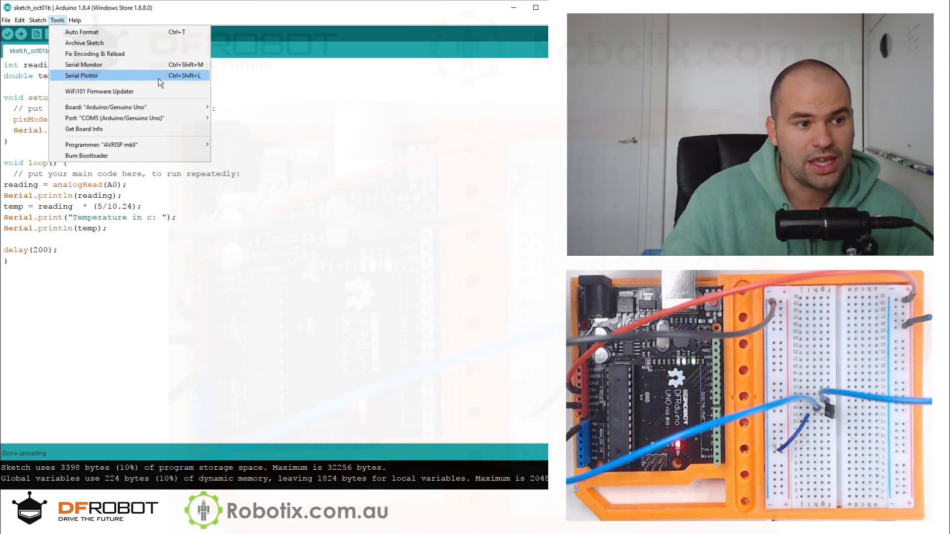
click(81, 75)
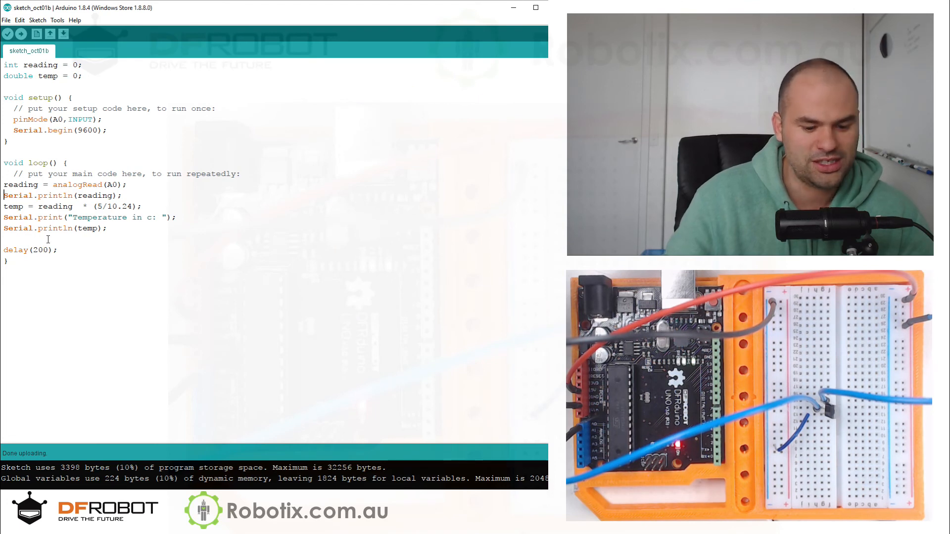
Step: Comment out Serial.println(reading) with // and upload the sketch
text(/)
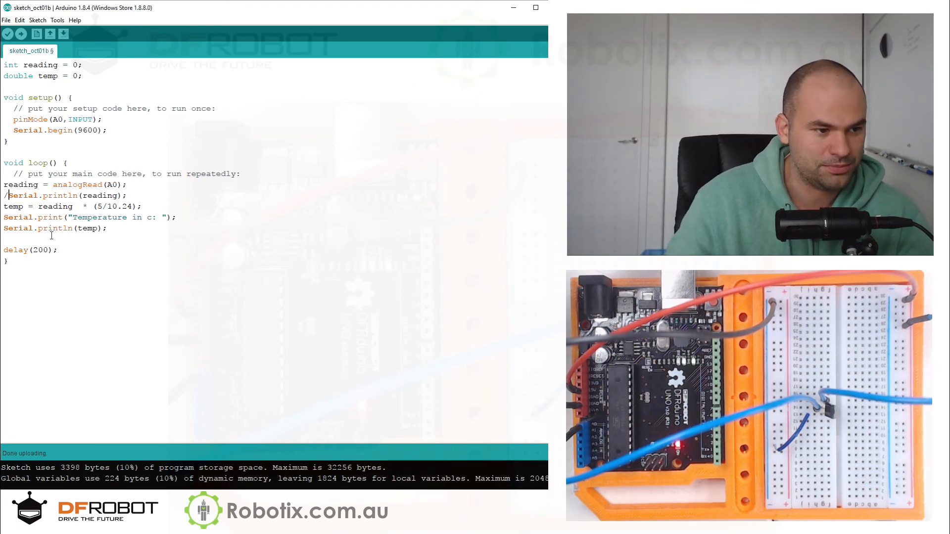
click(21, 34)
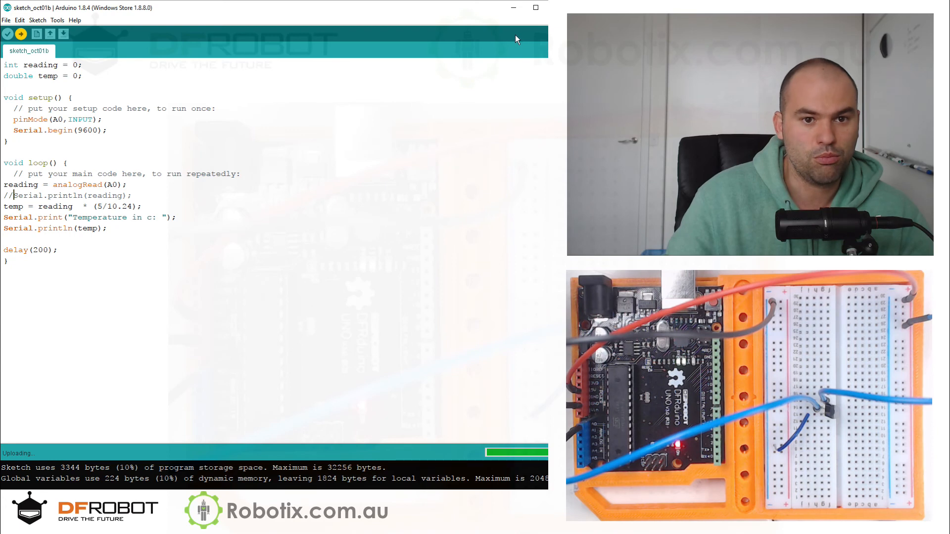
click(57, 20)
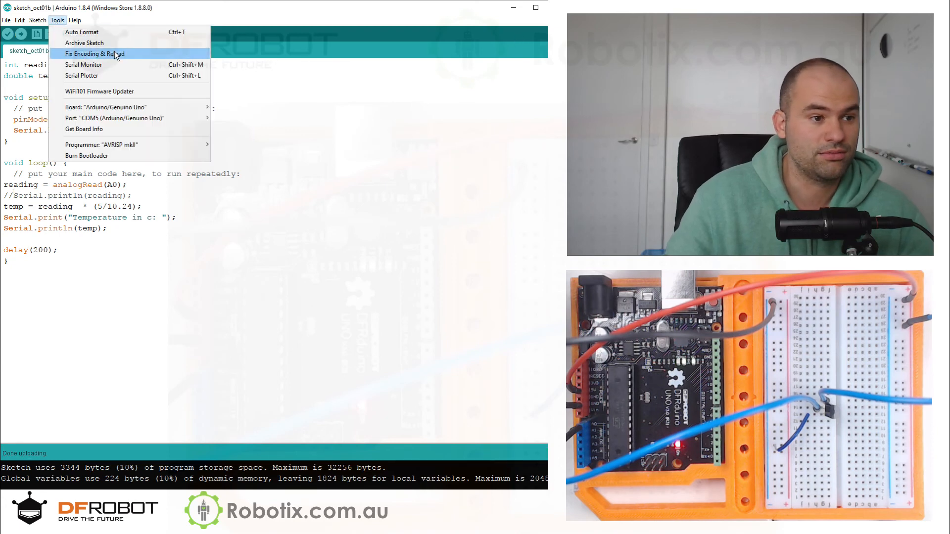
Step: View the temperature climbing from about 22 to 26 °C in the Serial Plotter graph
click(83, 65)
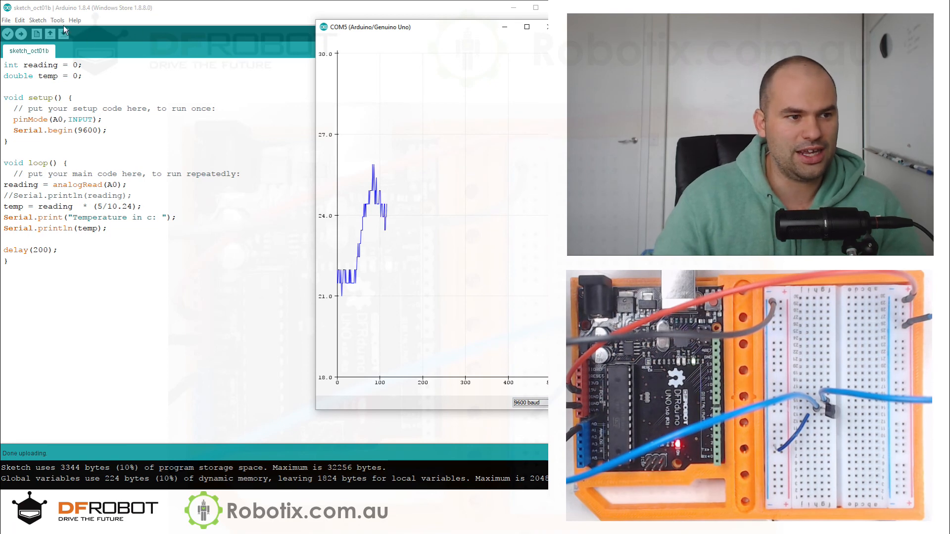
click(57, 20)
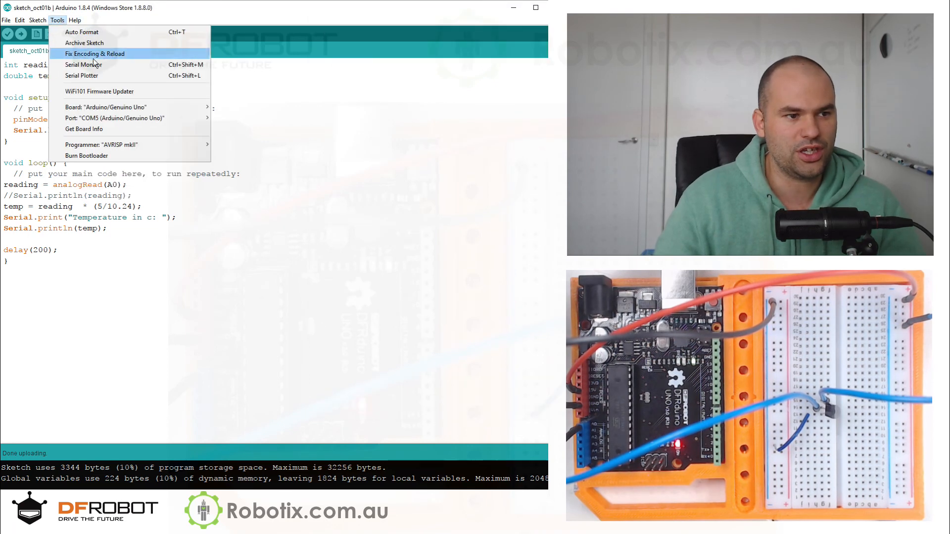